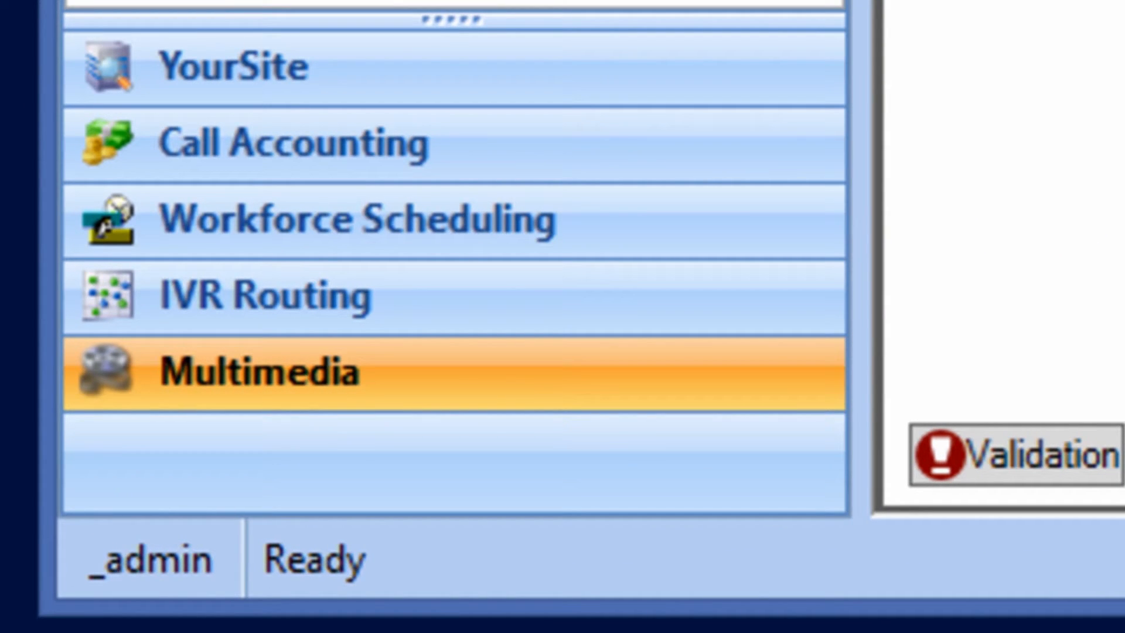
Step: Switch to the Multimedia section and open the Ask activity's question editor
click(266, 373)
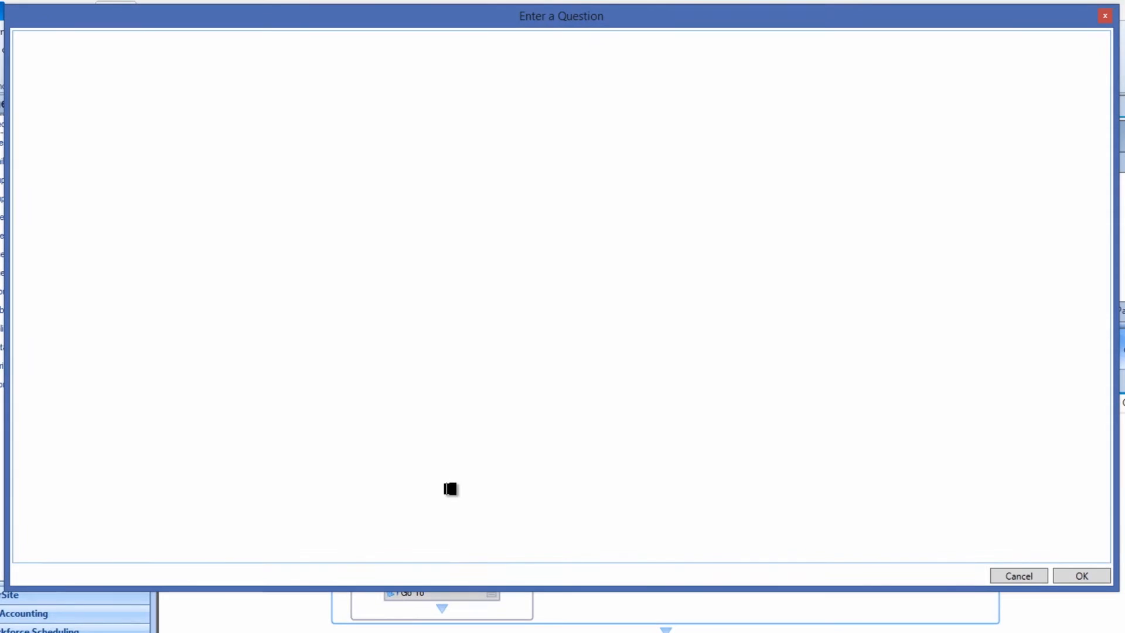
Step: Enter the question: 'To see how Wicked Tix has changed… type "video"… type "agent".'
text(To see how)
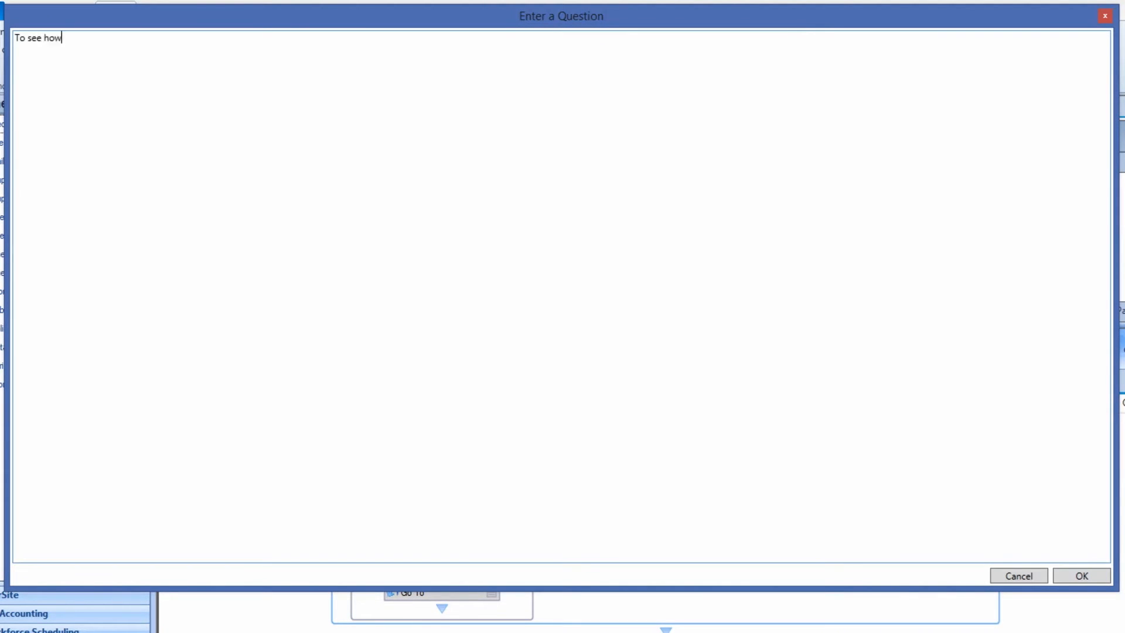
text(Wicked Tix has changed the way you)
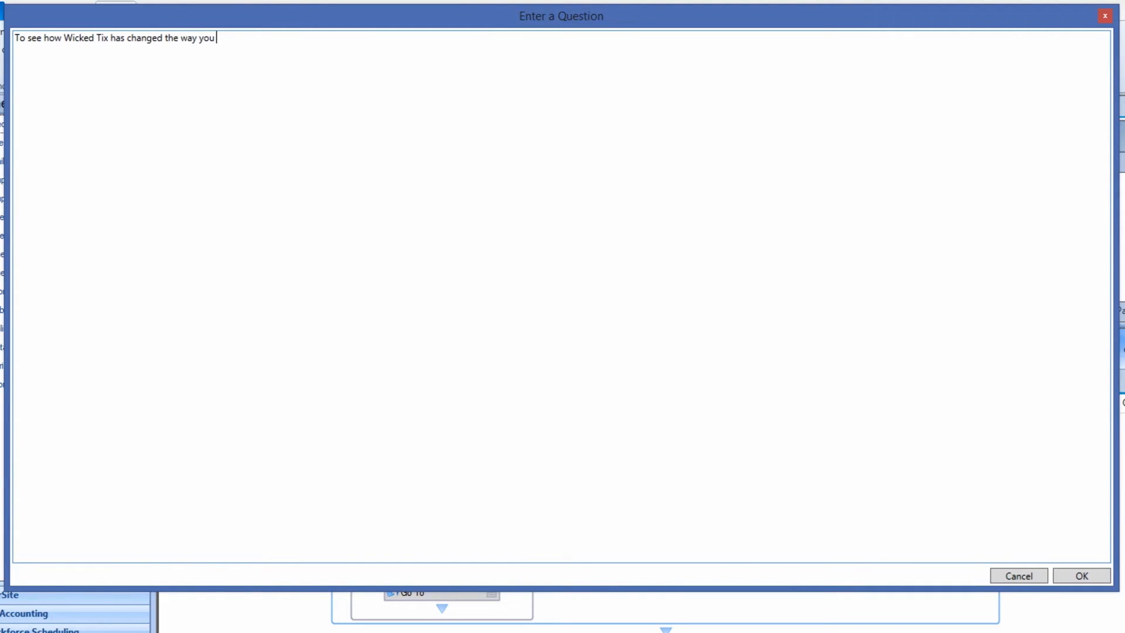
text(can order tickets online, type ")
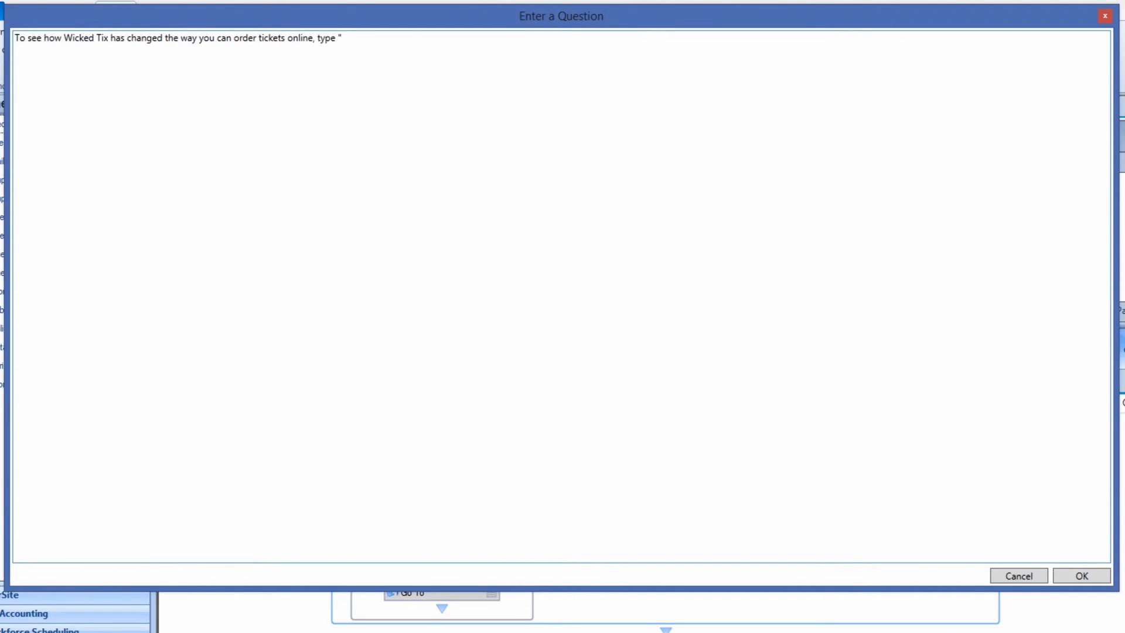
text(video". To chat with an age)
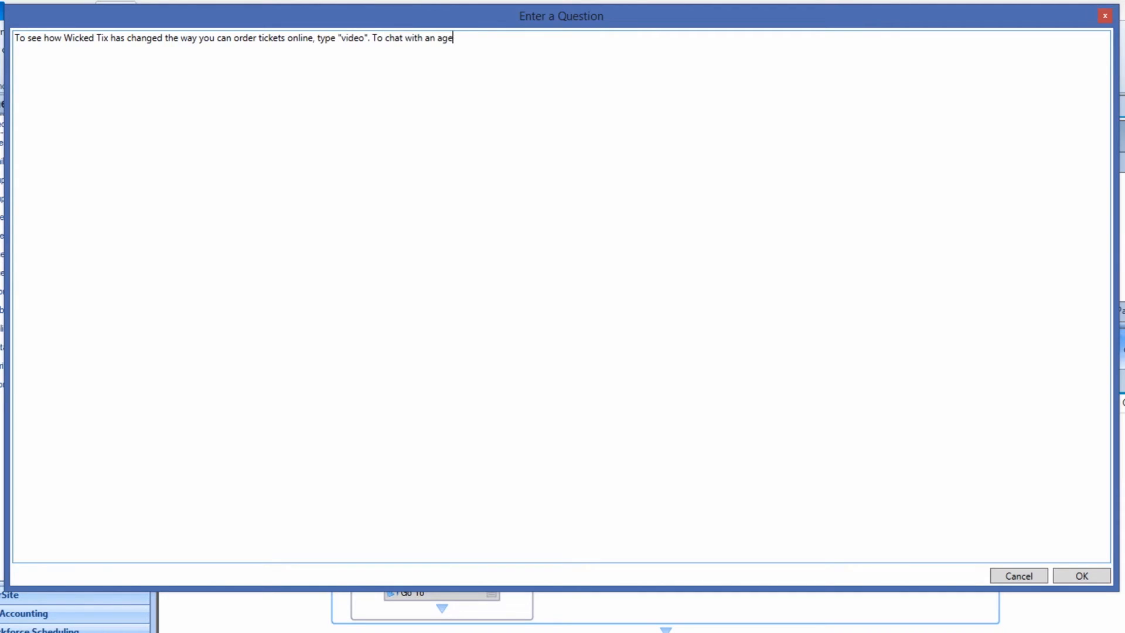
text(nt, type "agent".)
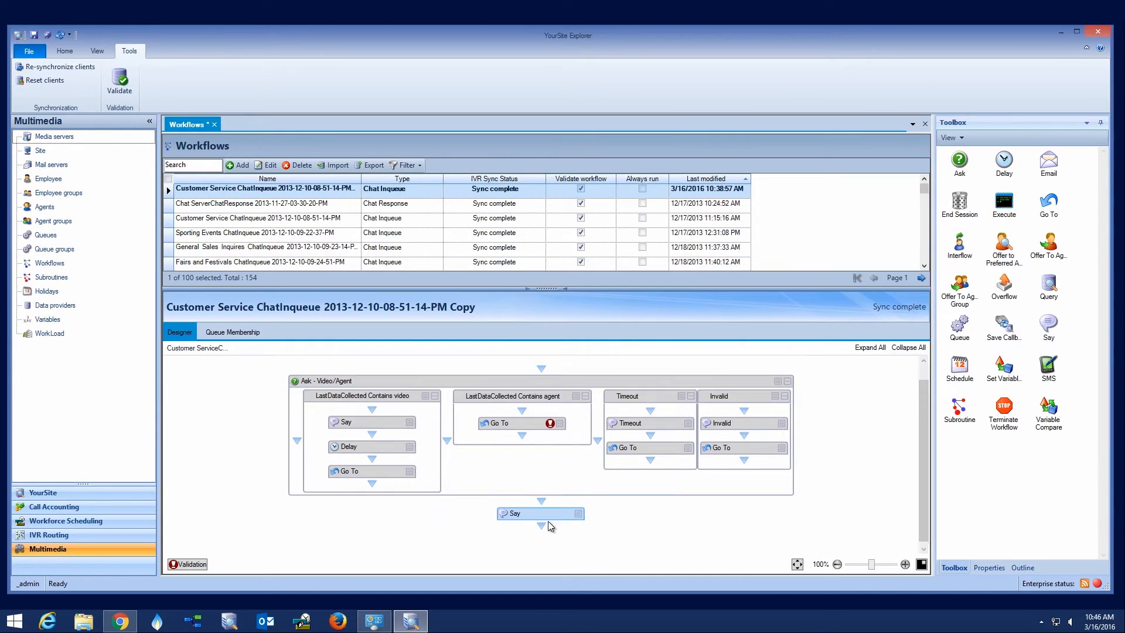
Step: Set the Say activity's message to 'One moment while we che…'
double_click(515, 513)
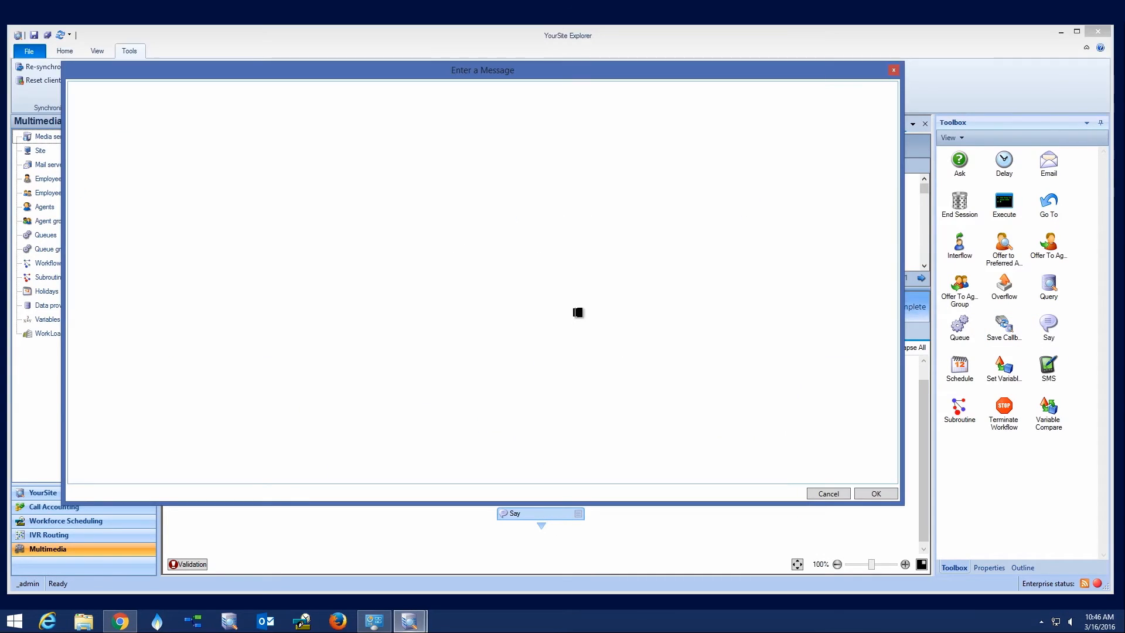
text(One moment while we che)
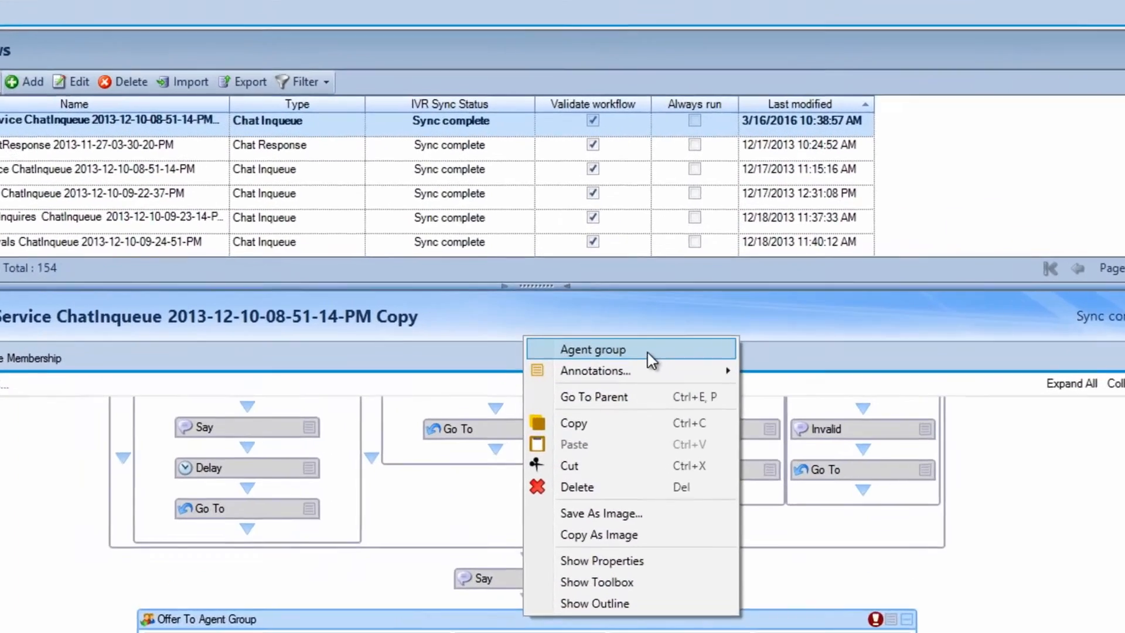
Step: Open Select an Agent Group for the Offer To Agent Group activity
click(593, 349)
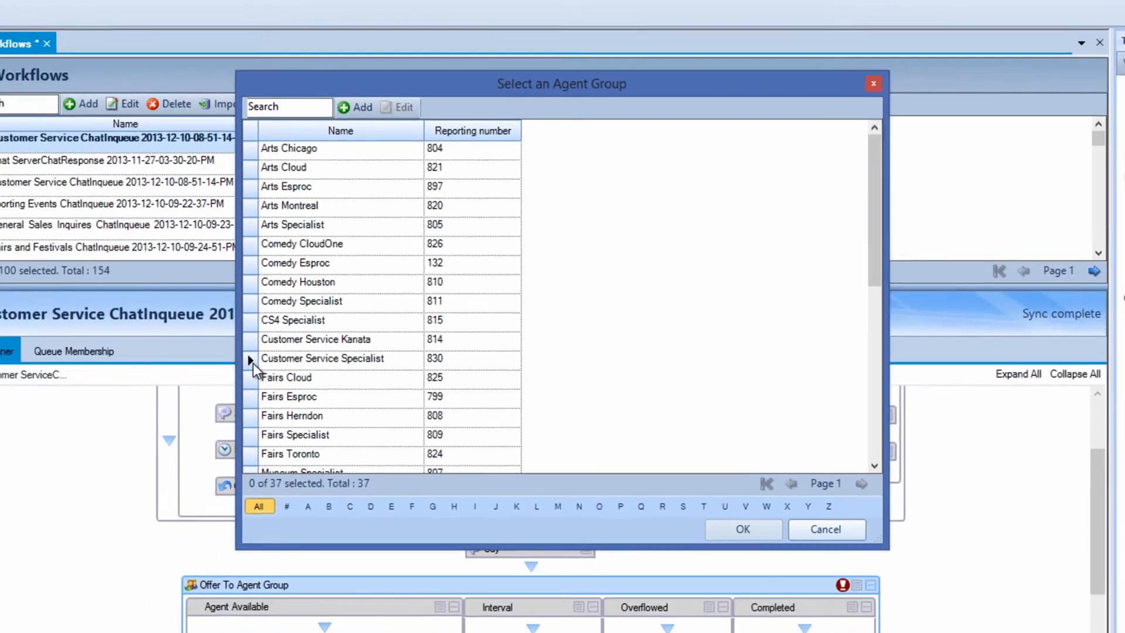